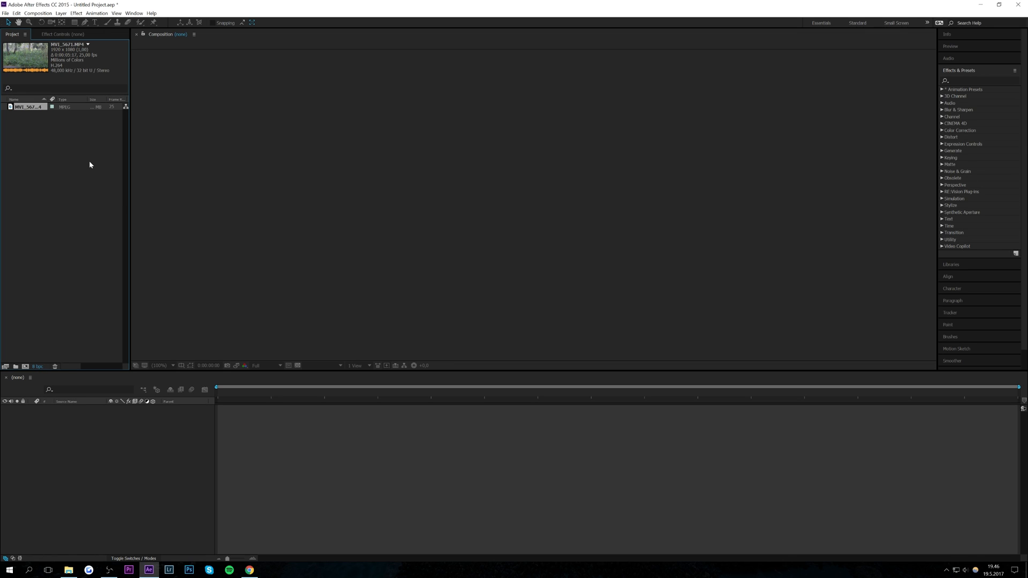
pyautogui.moveTo(312, 17)
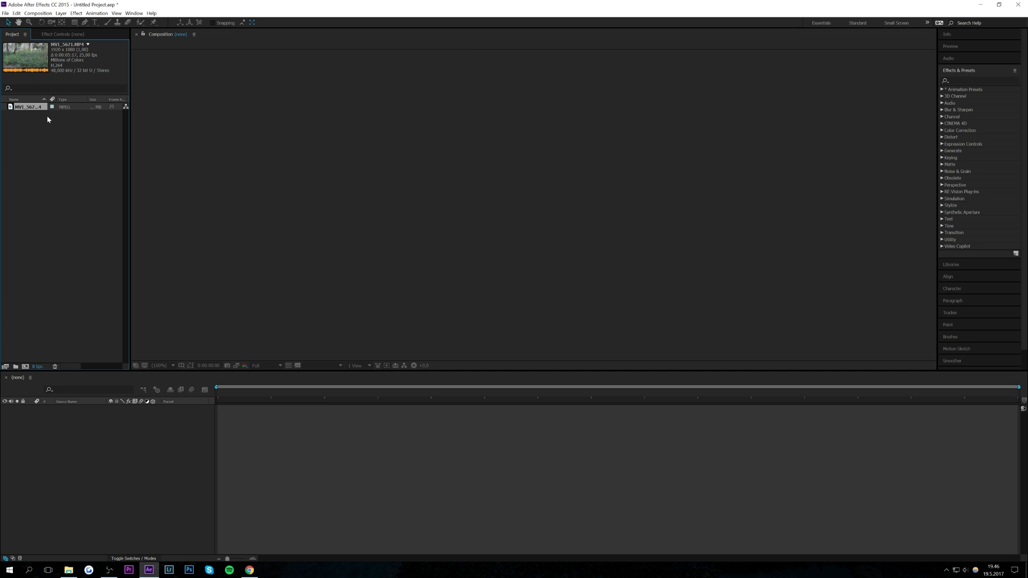
pyautogui.moveTo(33, 112)
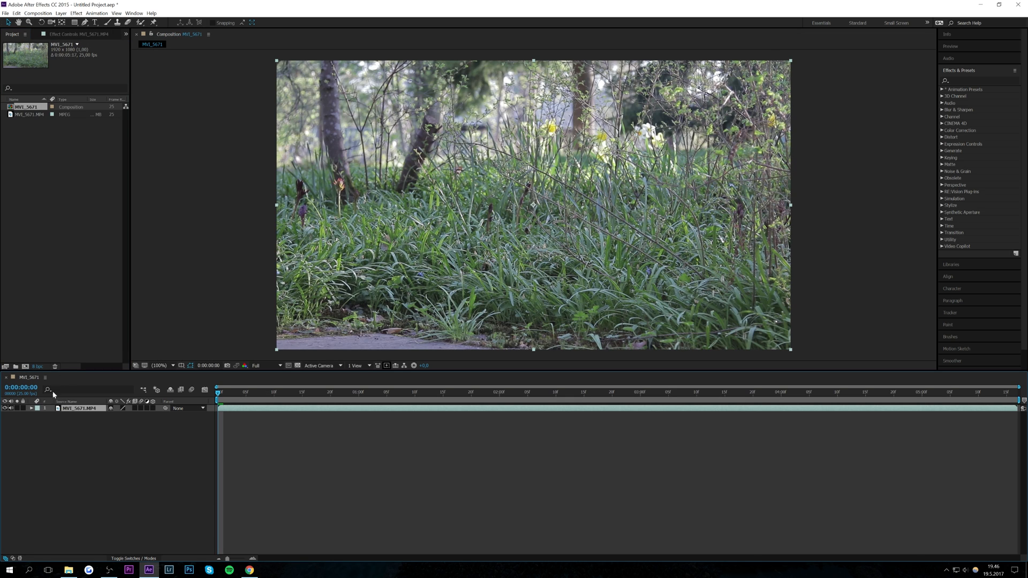
pyautogui.moveTo(652, 257)
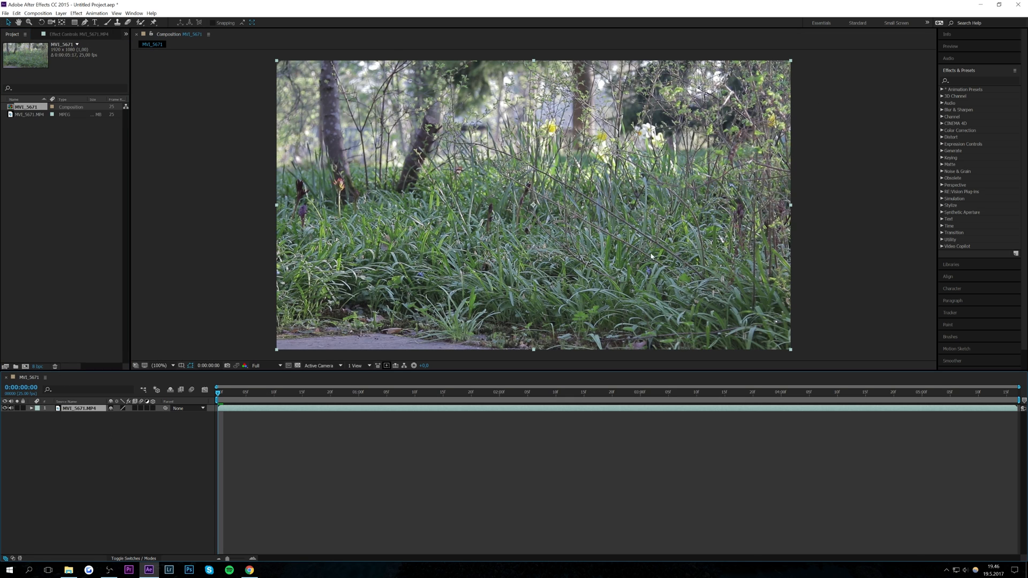
pyautogui.moveTo(463, 302)
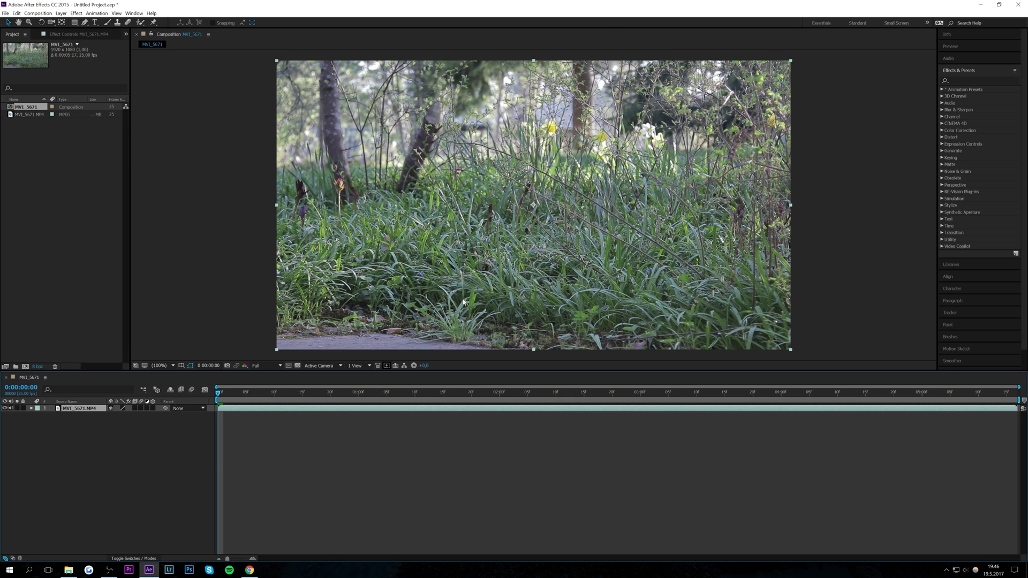
# - Select the MVI_5671.MP4 footage item in the Project panel
pyautogui.click(487, 394)
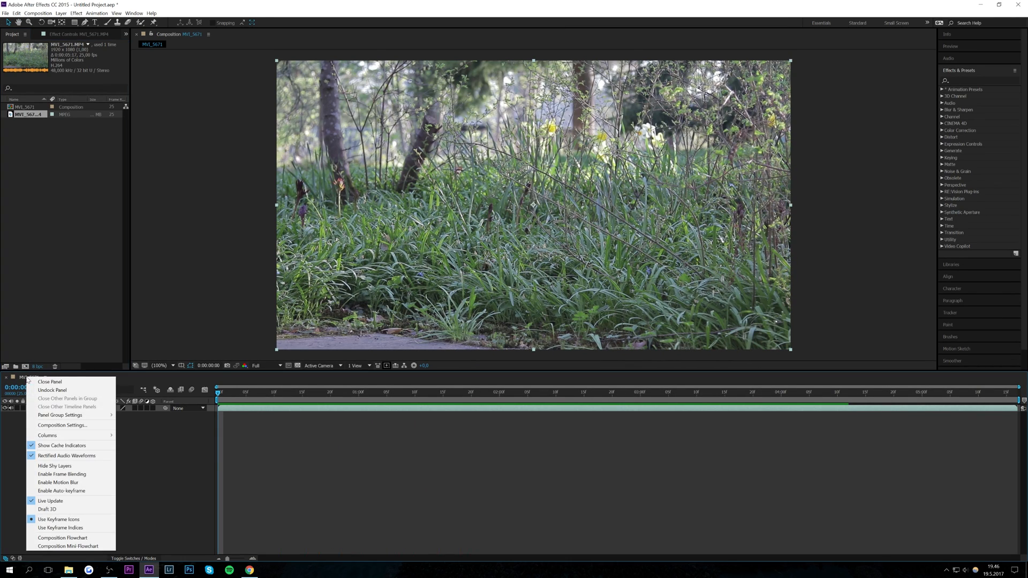
# - Open Composition Settings for MVI_5671 from the Timeline panel menu
pyautogui.click(27, 378)
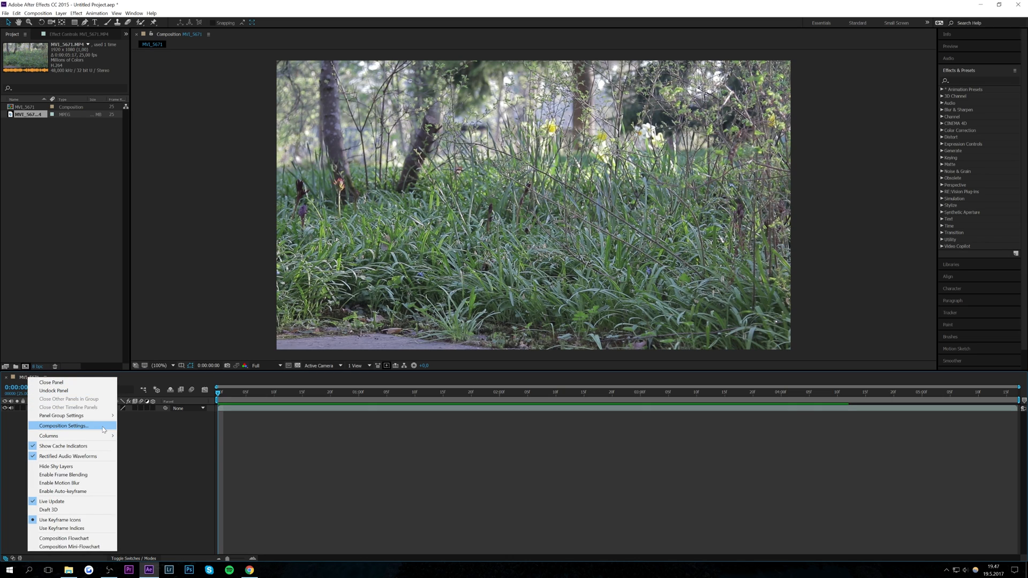
pyautogui.moveTo(81, 428)
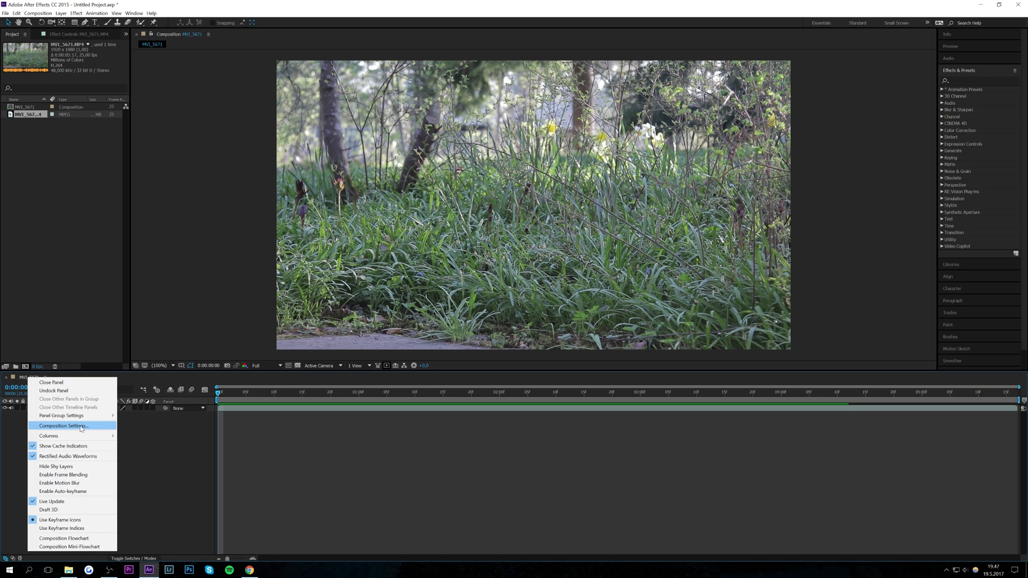
pyautogui.click(72, 426)
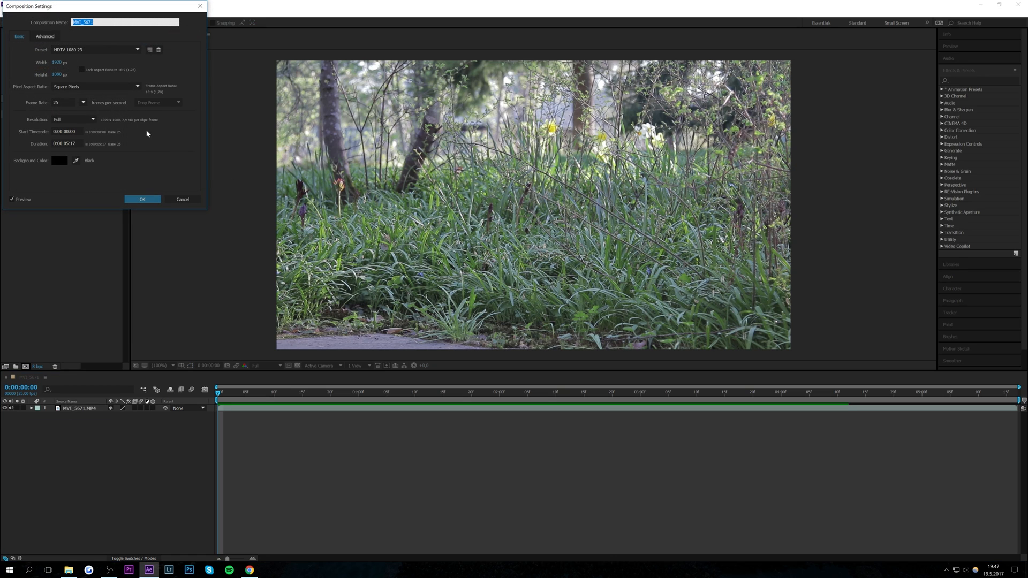
pyautogui.moveTo(20, 103)
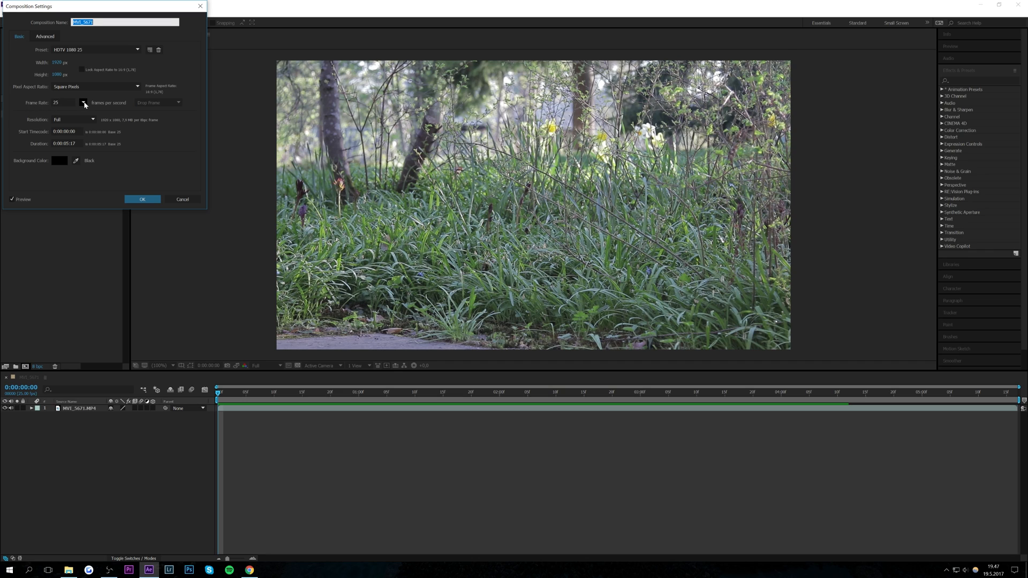
# - Set the composition frame rate to 59.94 fps and apply the settings
pyautogui.click(84, 102)
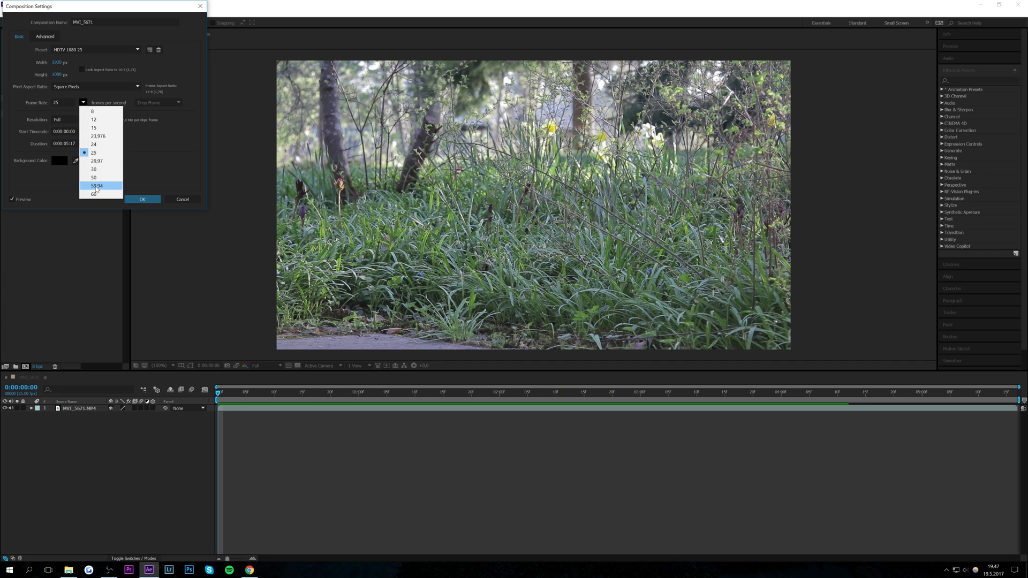
pyautogui.moveTo(106, 185)
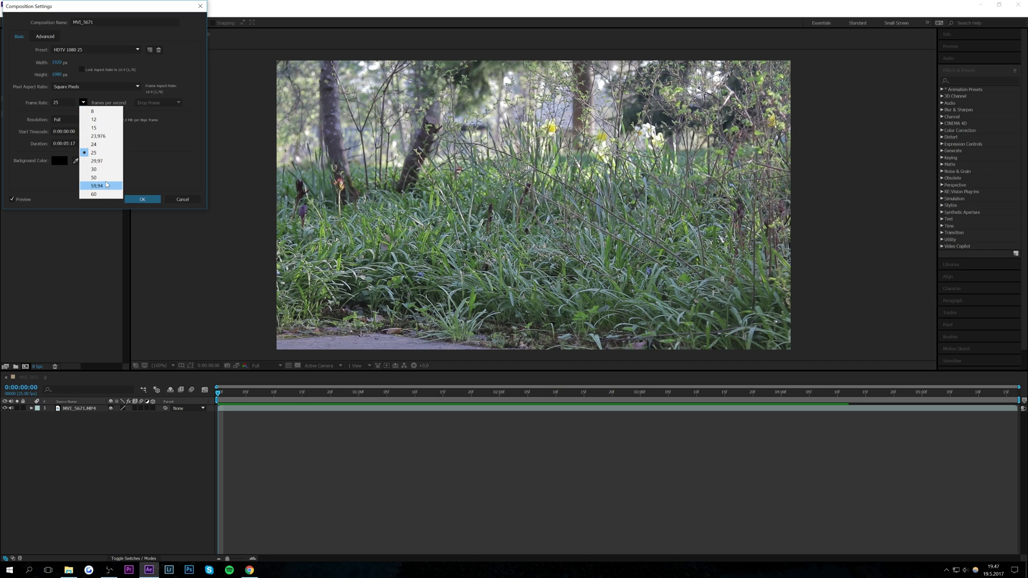
pyautogui.moveTo(107, 188)
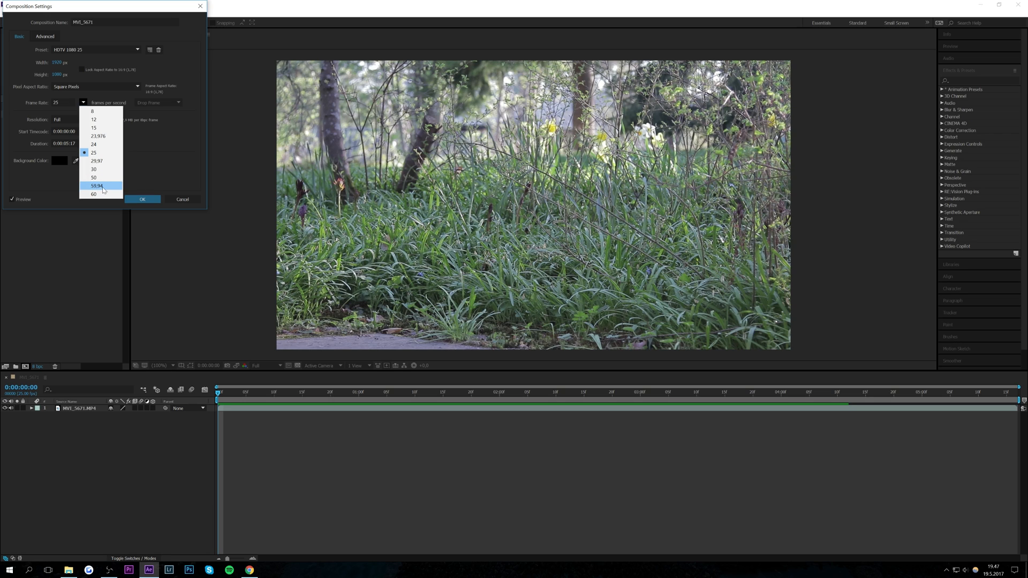
pyautogui.moveTo(109, 191)
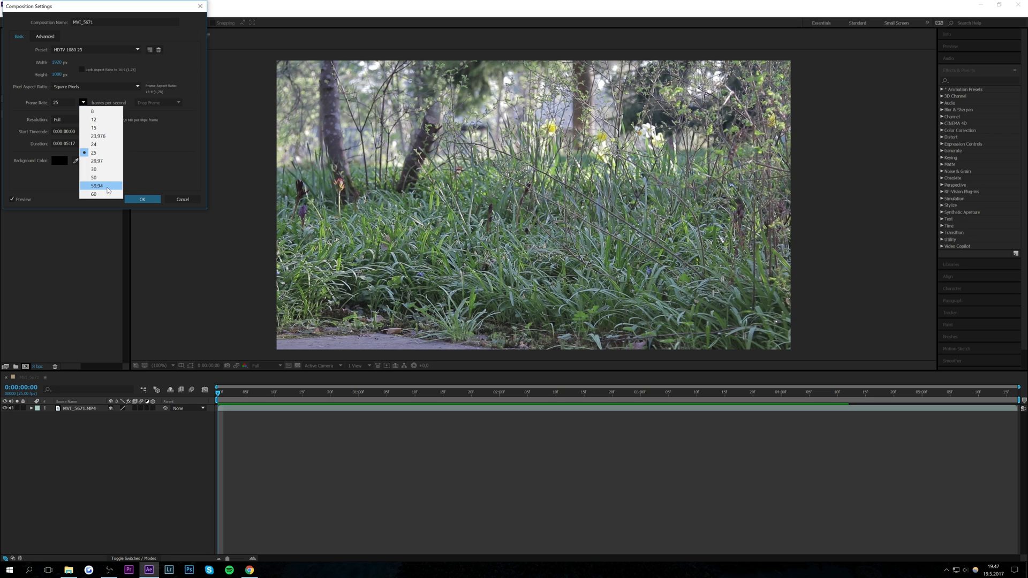
pyautogui.click(94, 186)
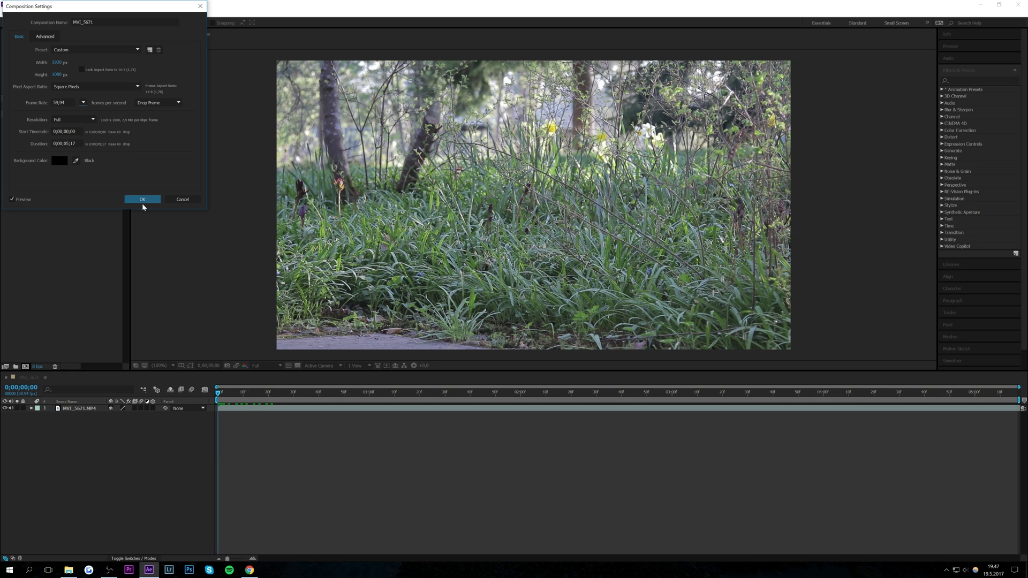
pyautogui.click(143, 199)
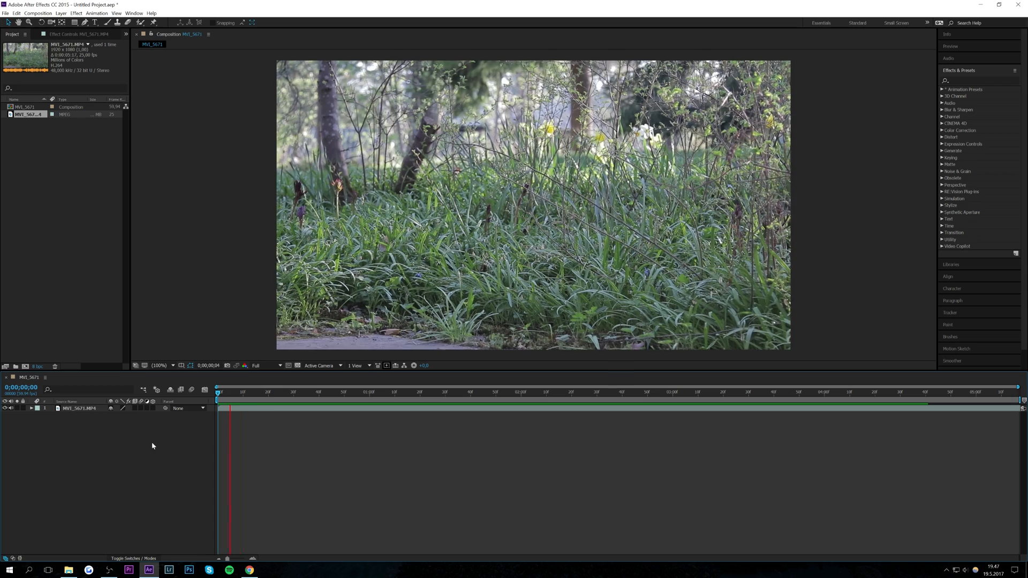
# - Turn on the Frame Blending switch for the MVI_5671.MP4 layer
pyautogui.click(491, 405)
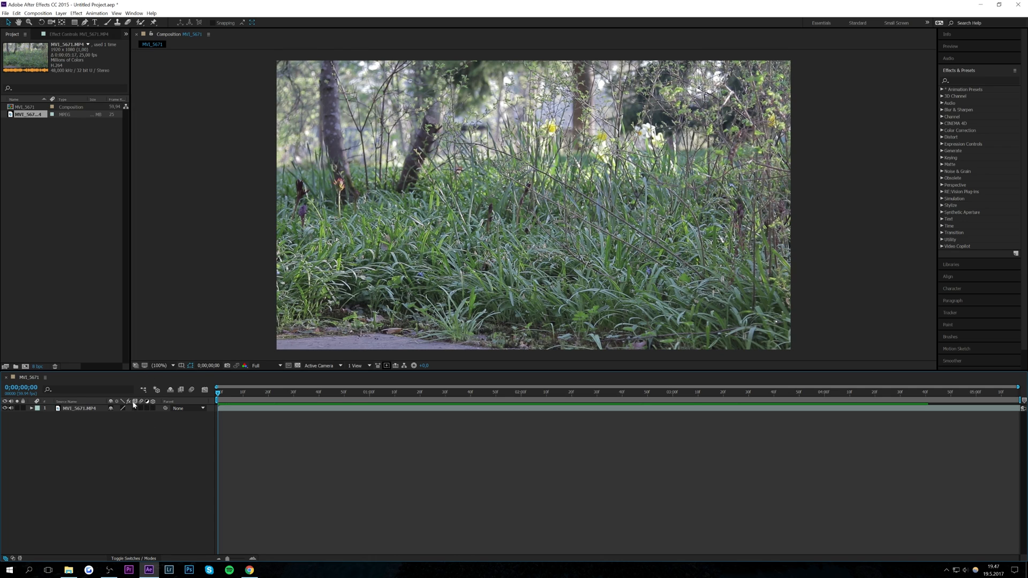
pyautogui.moveTo(135, 402)
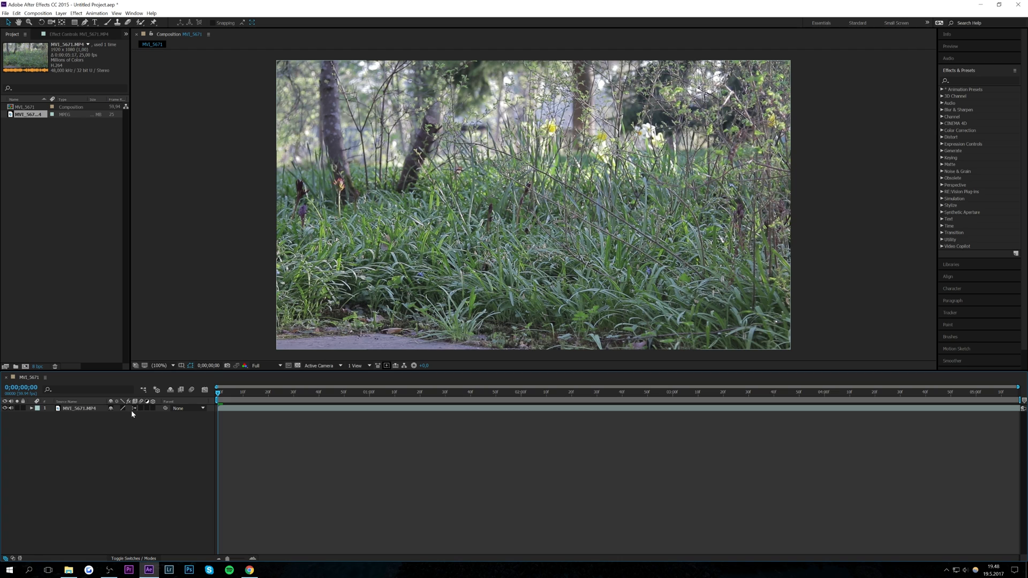
pyautogui.moveTo(180, 389)
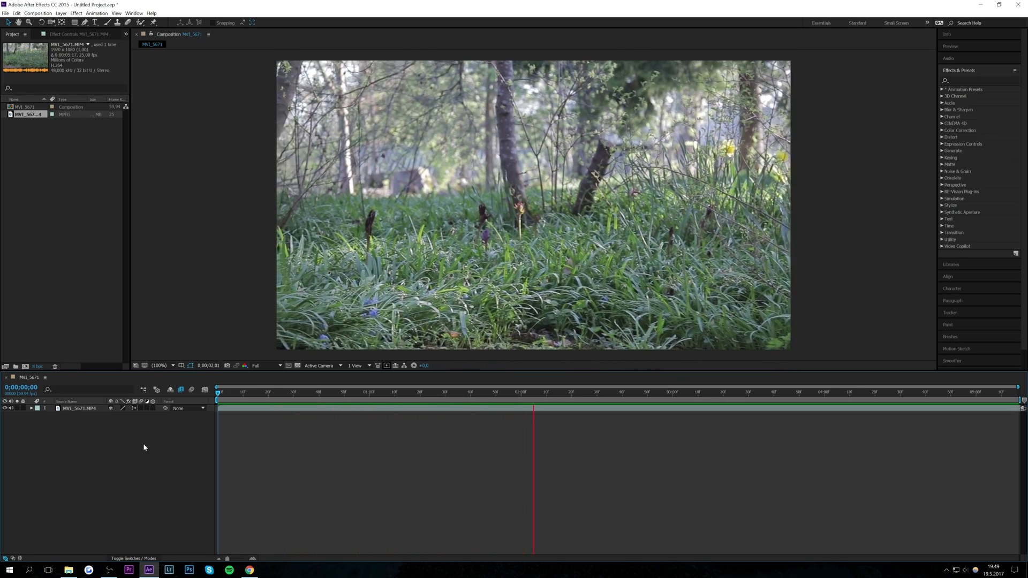
# - Enable composition frame blending, preview playback, then stop the preview
pyautogui.click(803, 406)
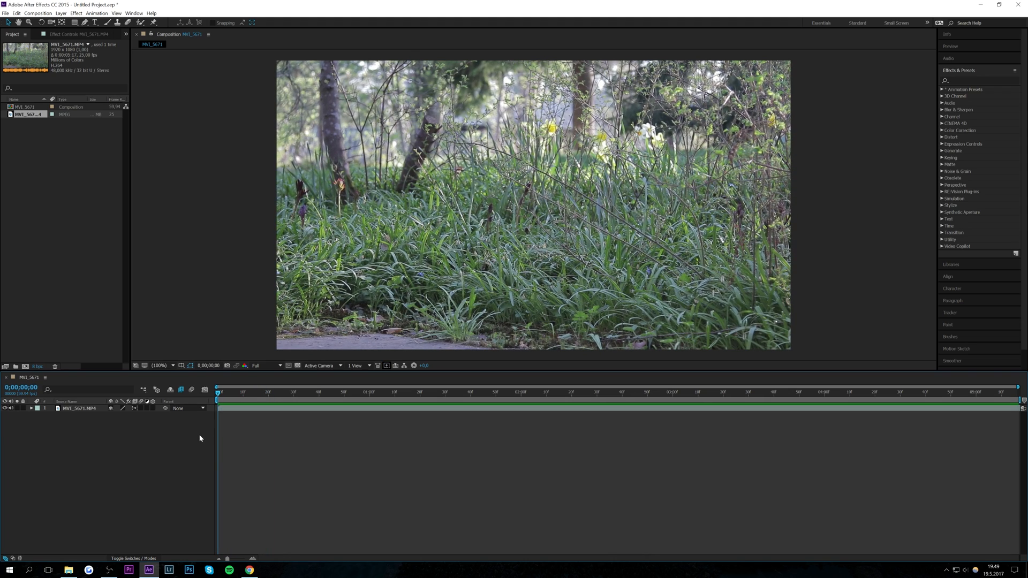
pyautogui.click(342, 393)
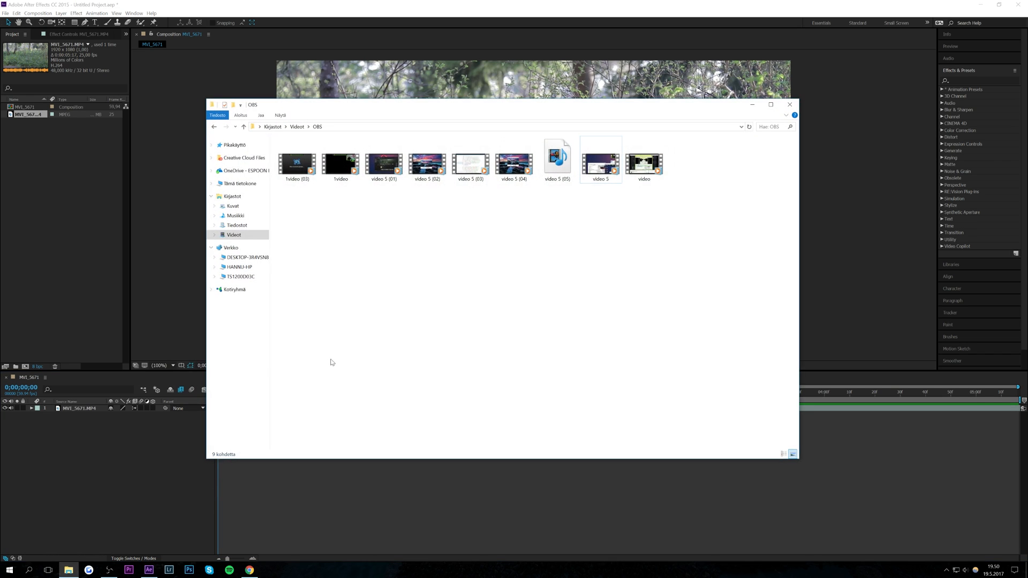
pyautogui.click(789, 104)
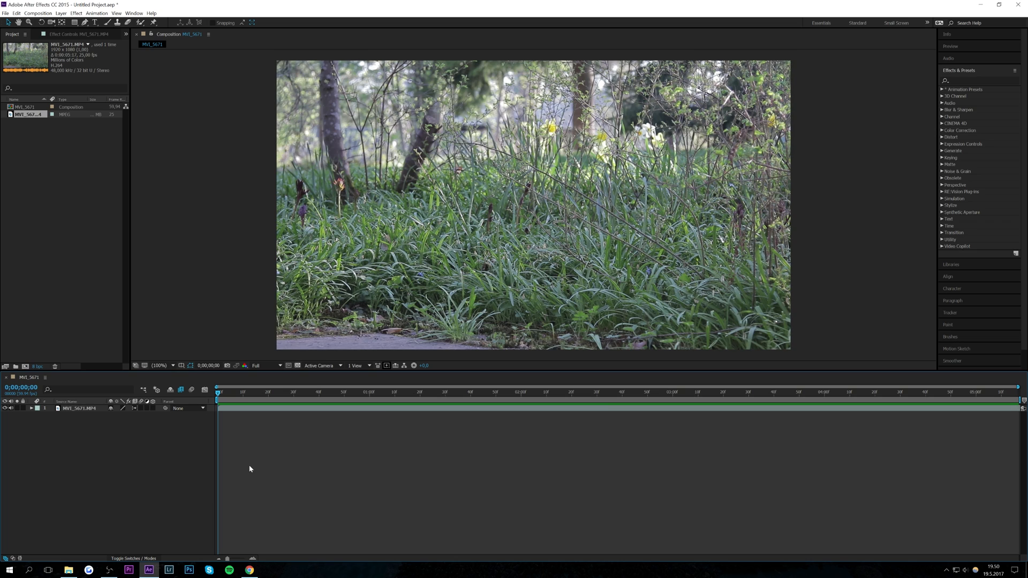
pyautogui.moveTo(150, 466)
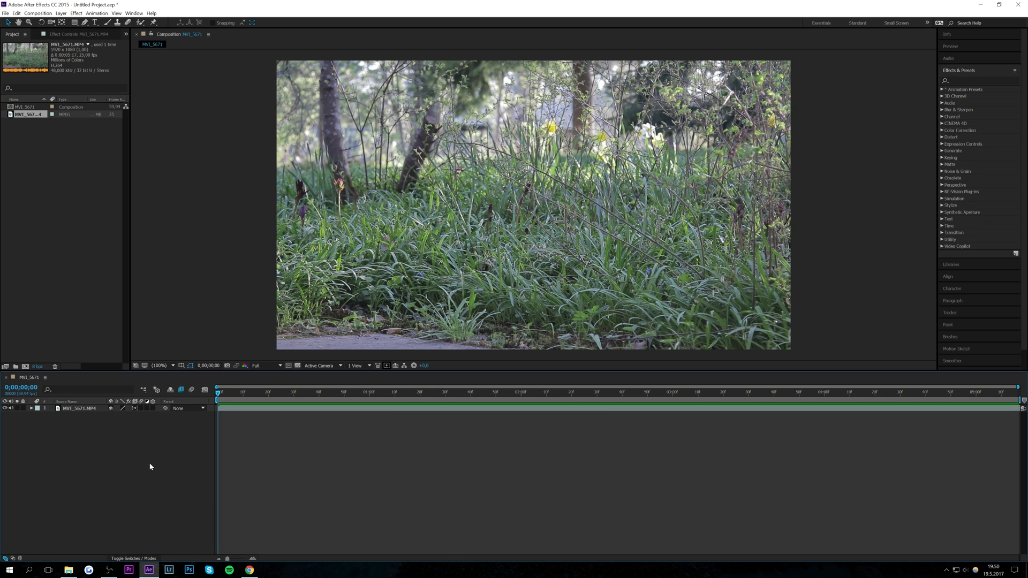